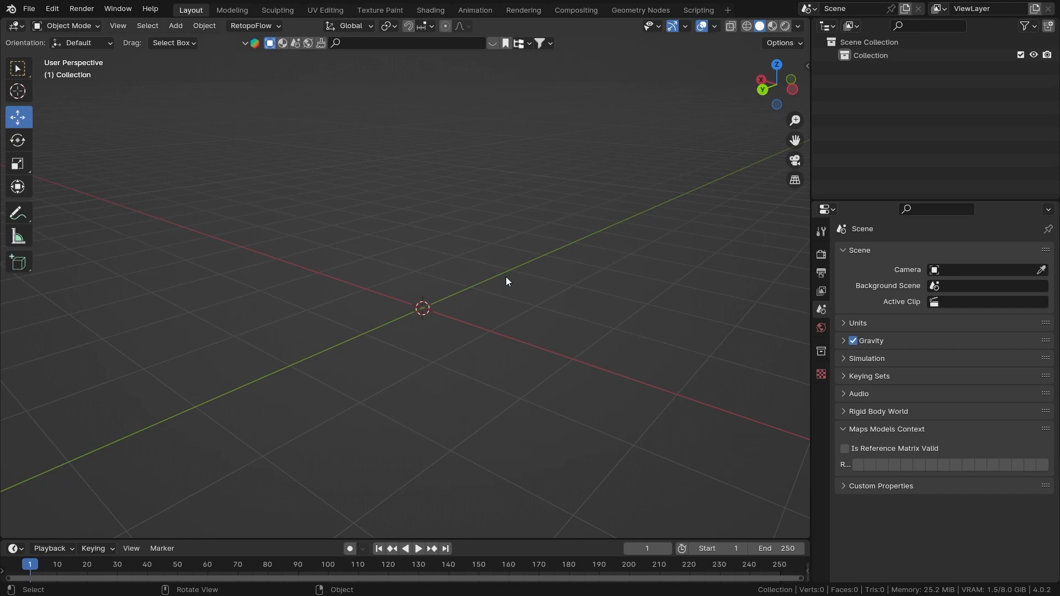
Show bone names and axes in Viewport Display, with Axes Position at 0.5
click(175, 26)
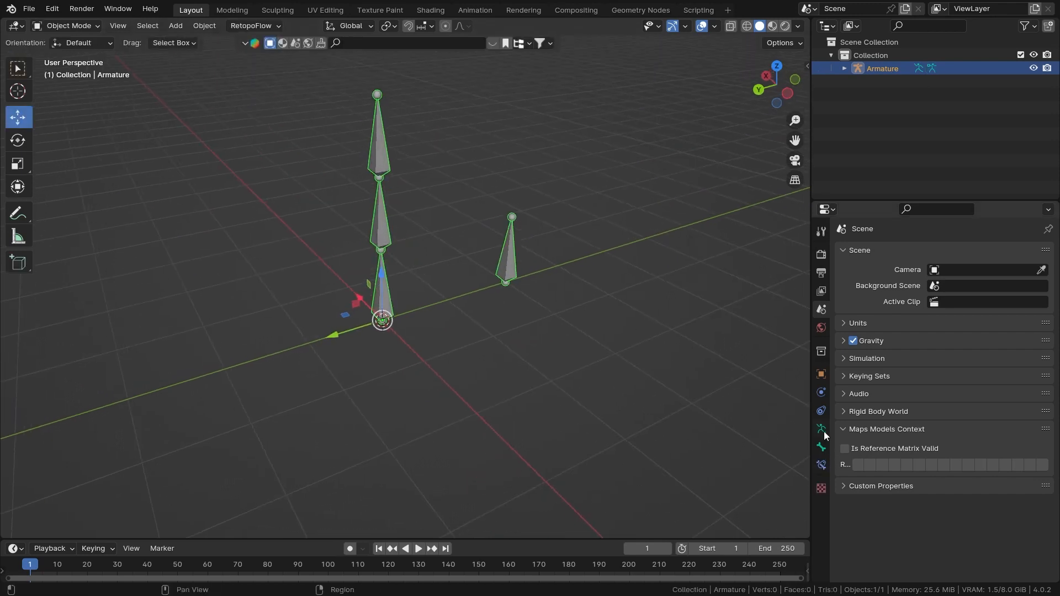
click(821, 429)
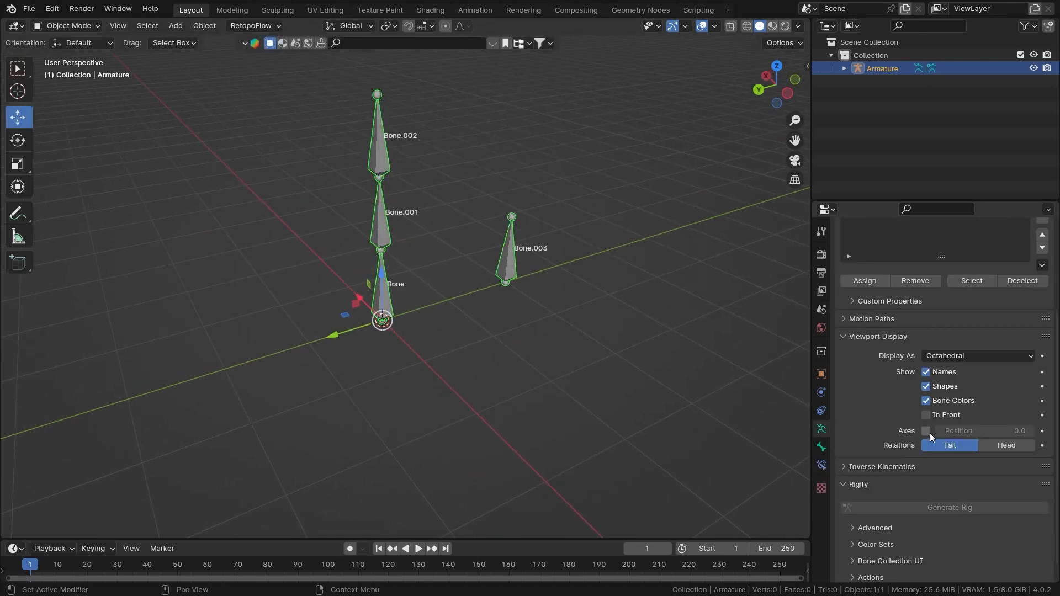
click(925, 431)
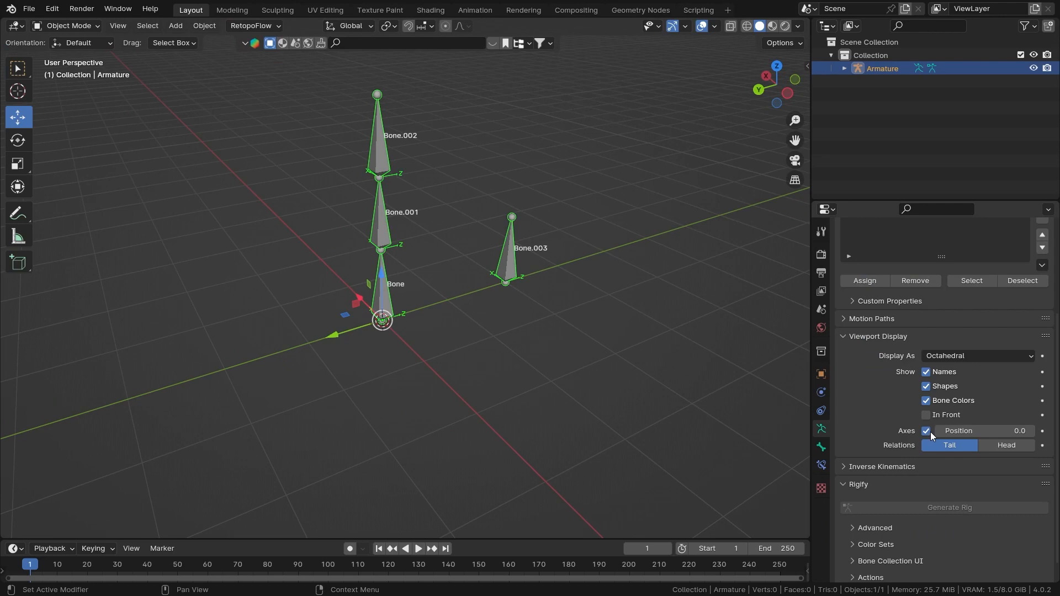
drag(958, 431, 987, 431)
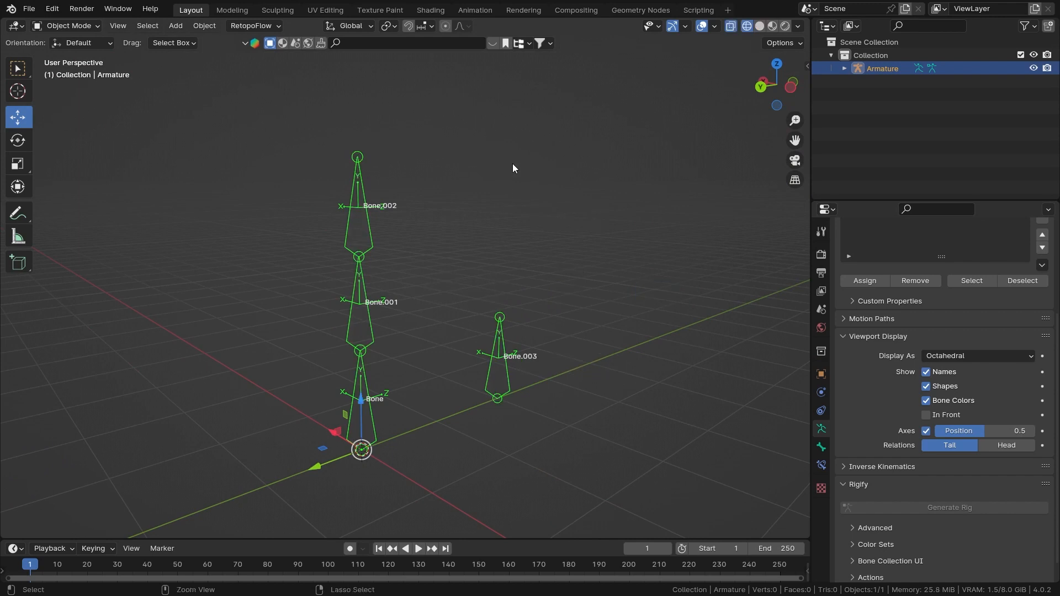
In Pose Mode, select Bone.003 and add a Copy Transforms bone constraint
click(67, 25)
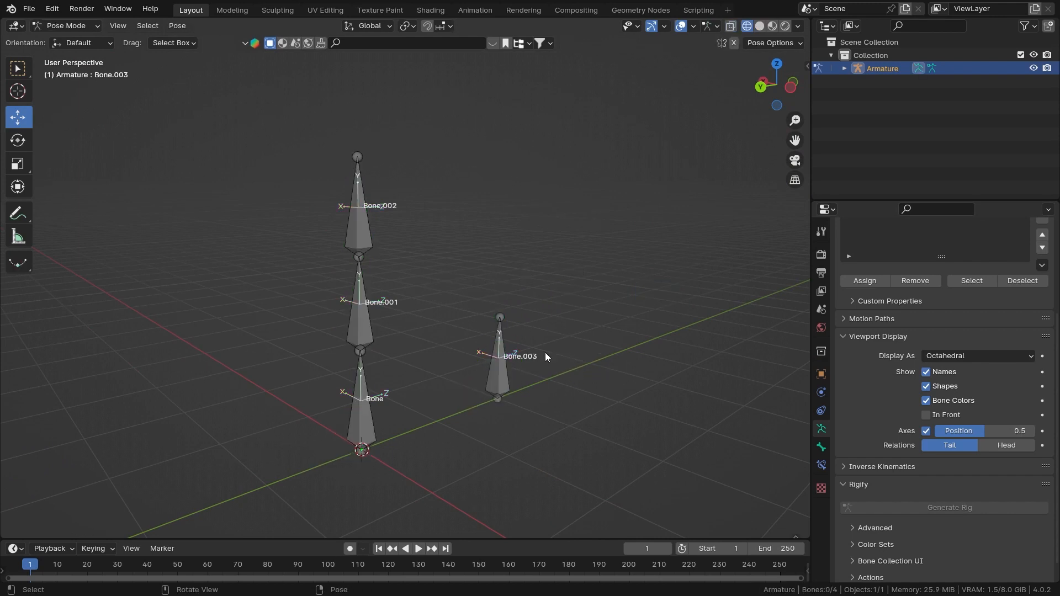
click(499, 366)
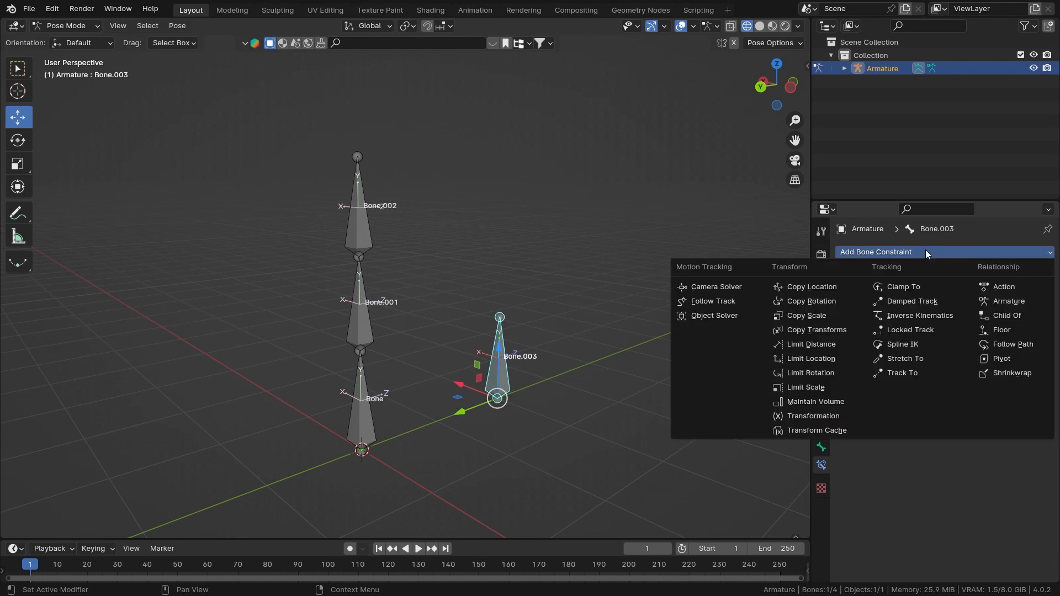
click(816, 329)
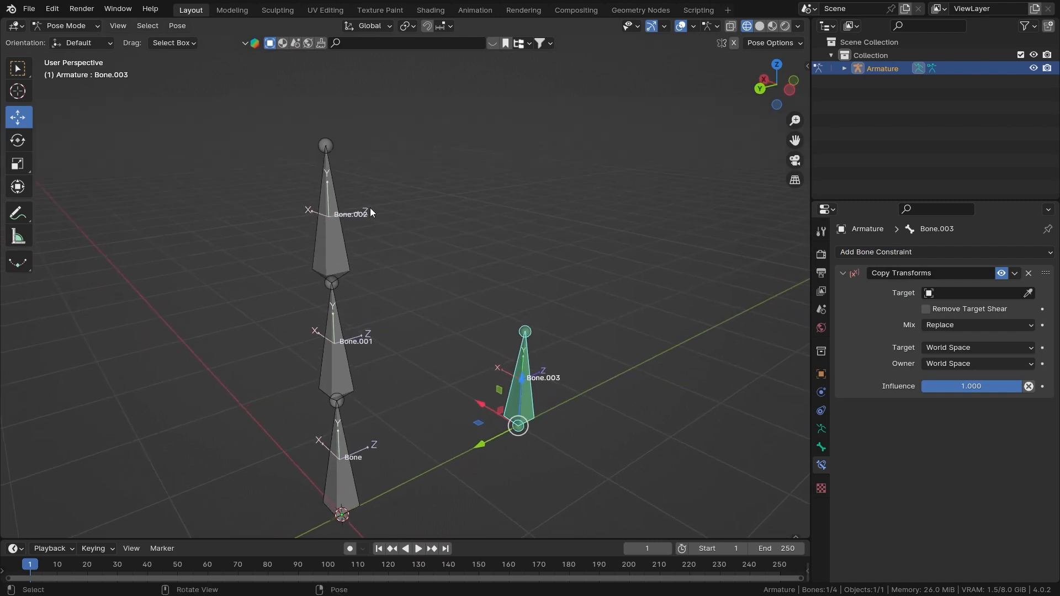
Set the Copy Transforms target to Armature with Bone.002 as the bone
click(974, 292)
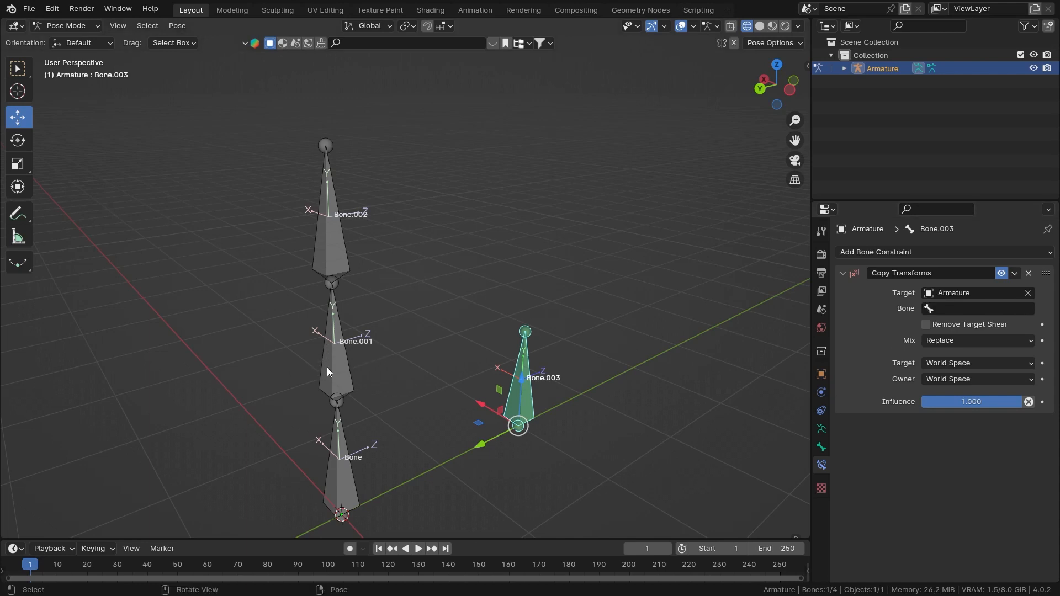
click(978, 308)
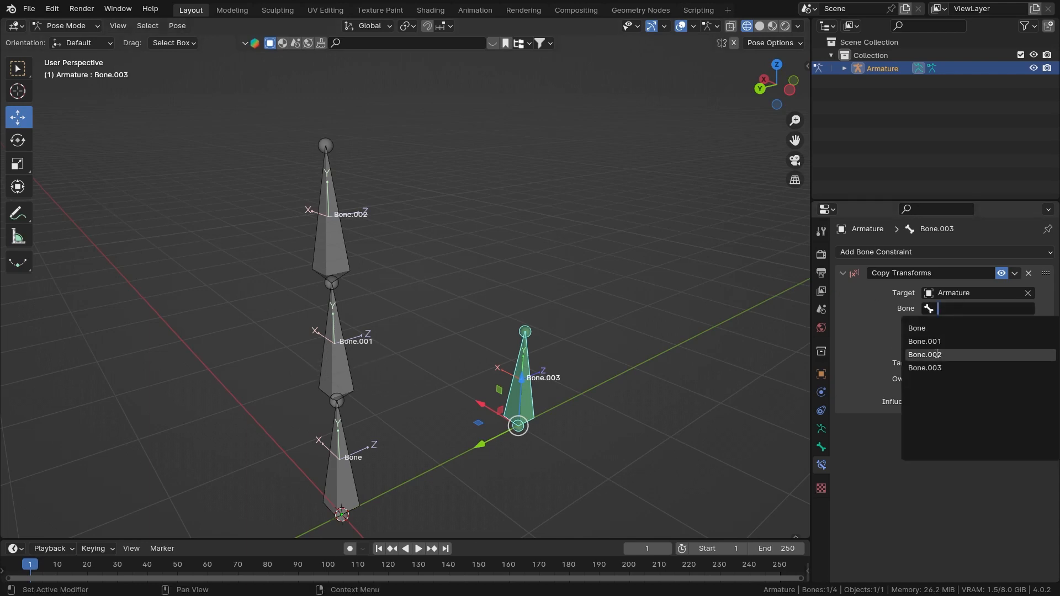
click(925, 354)
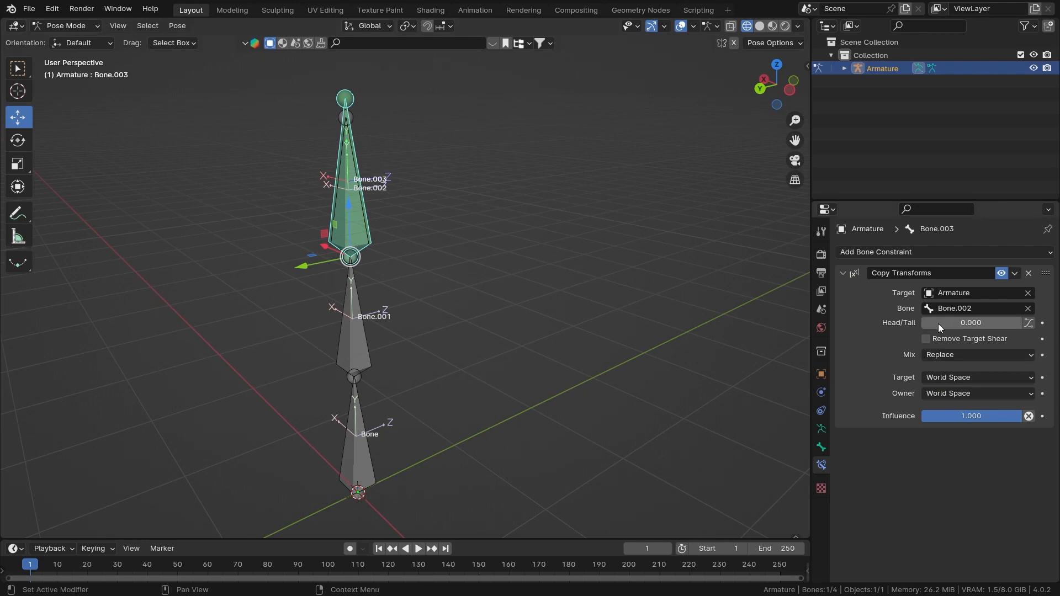
drag(946, 323, 994, 323)
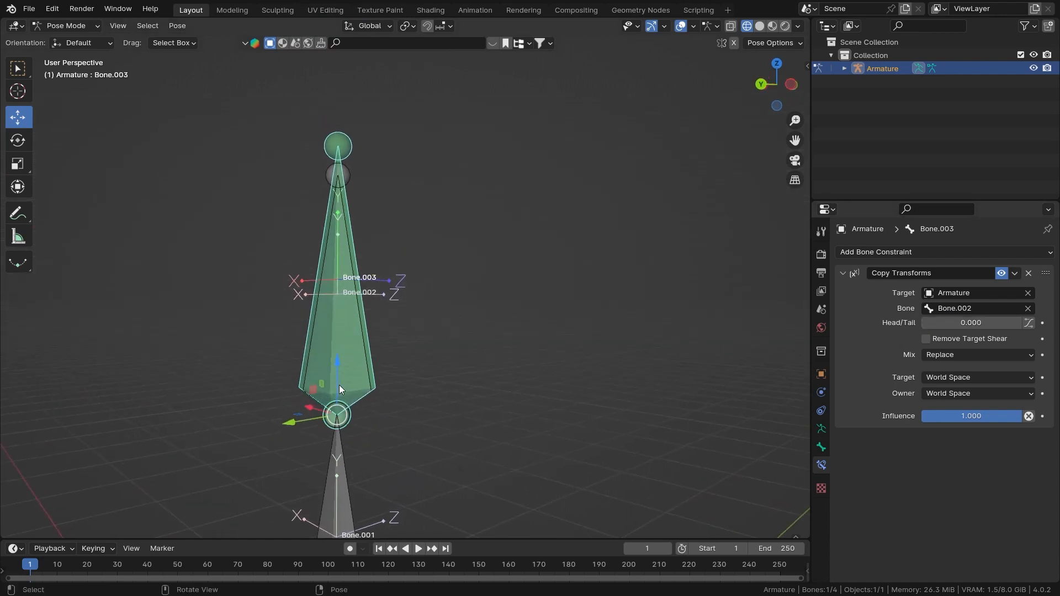
click(976, 377)
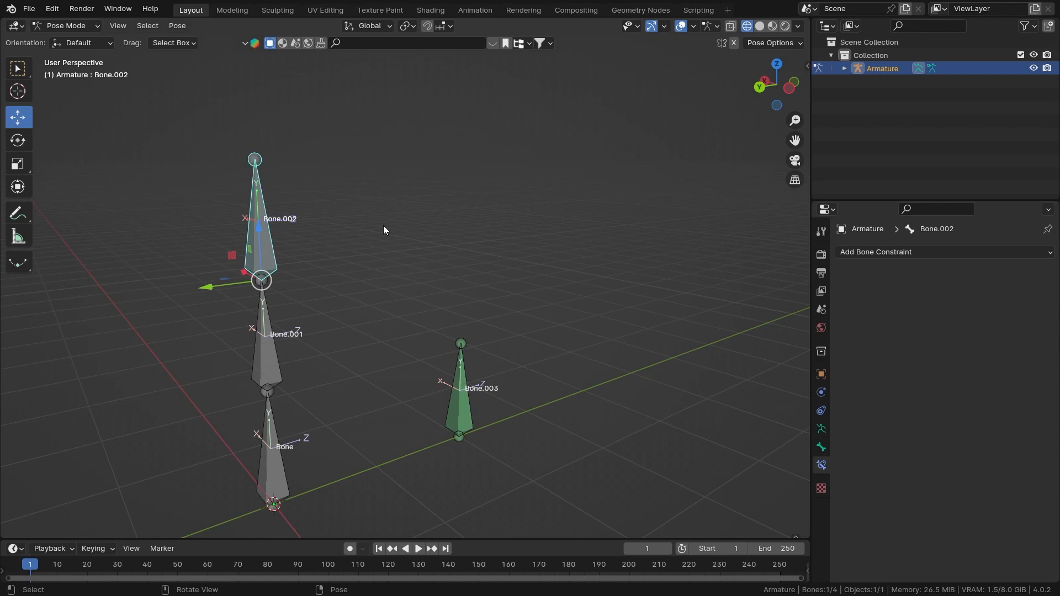
Select Bone.003 to bring up its Copy Transforms constraint settings
key(r)
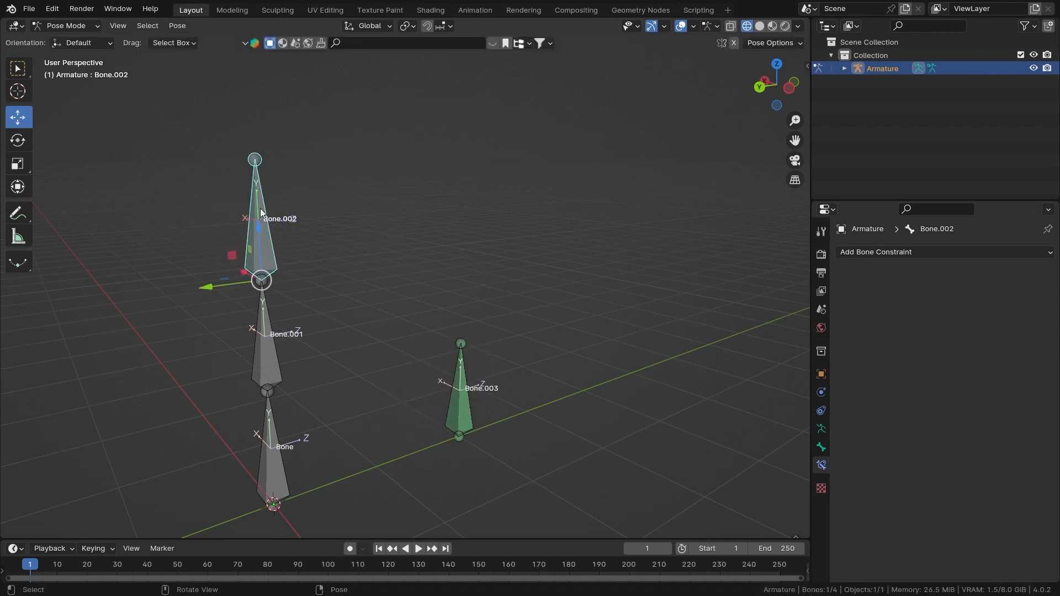
mouse_move(320, 232)
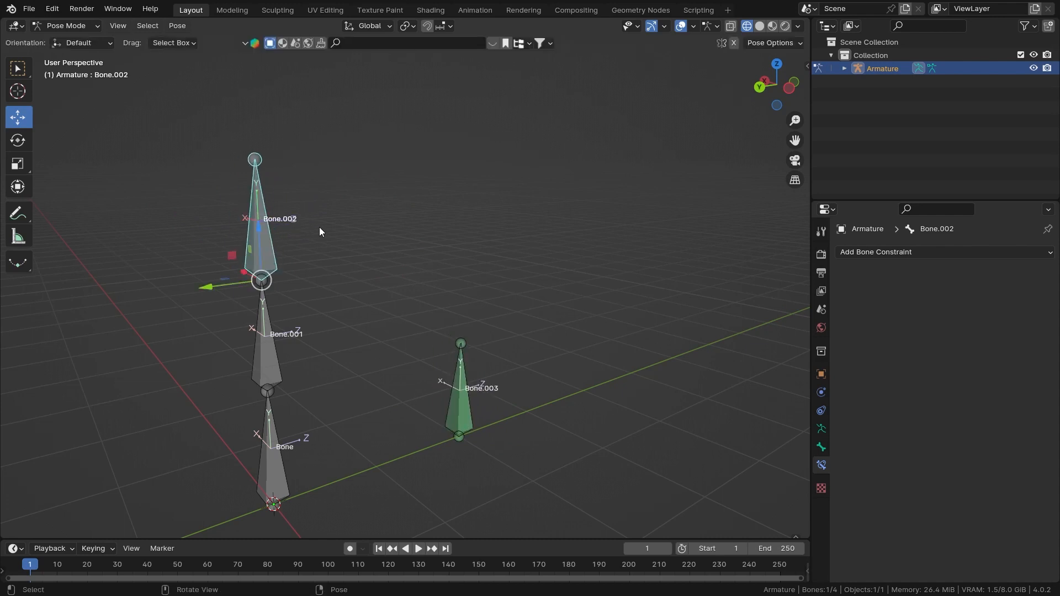
mouse_move(344, 333)
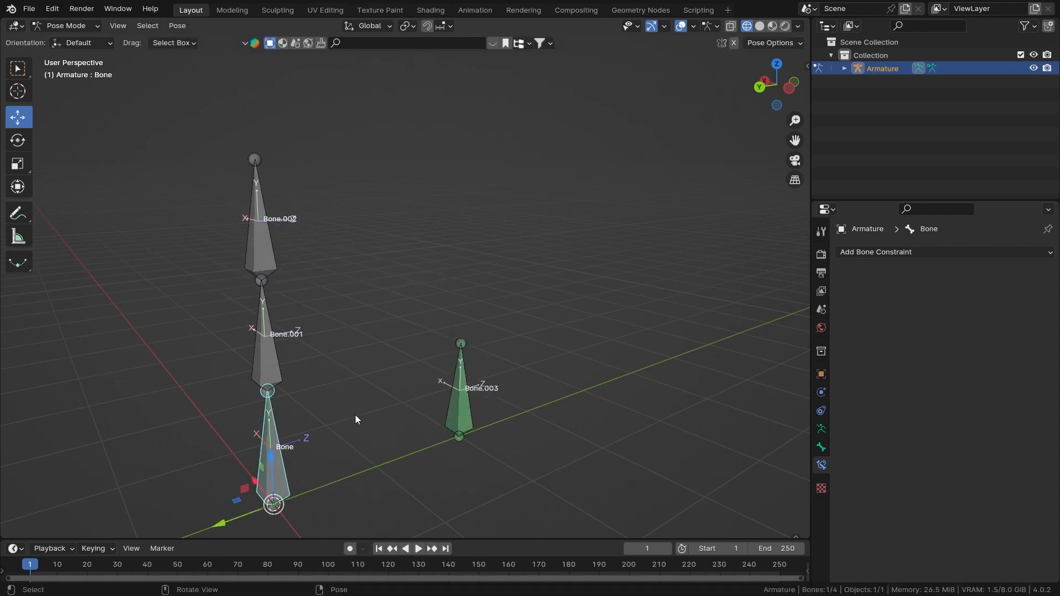
mouse_move(433, 377)
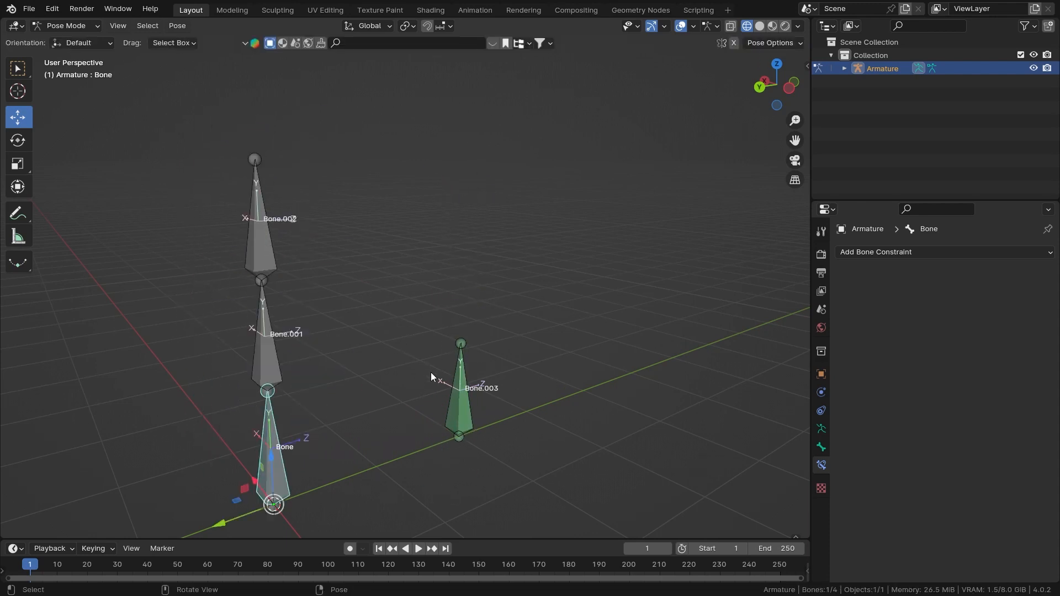
mouse_move(456, 413)
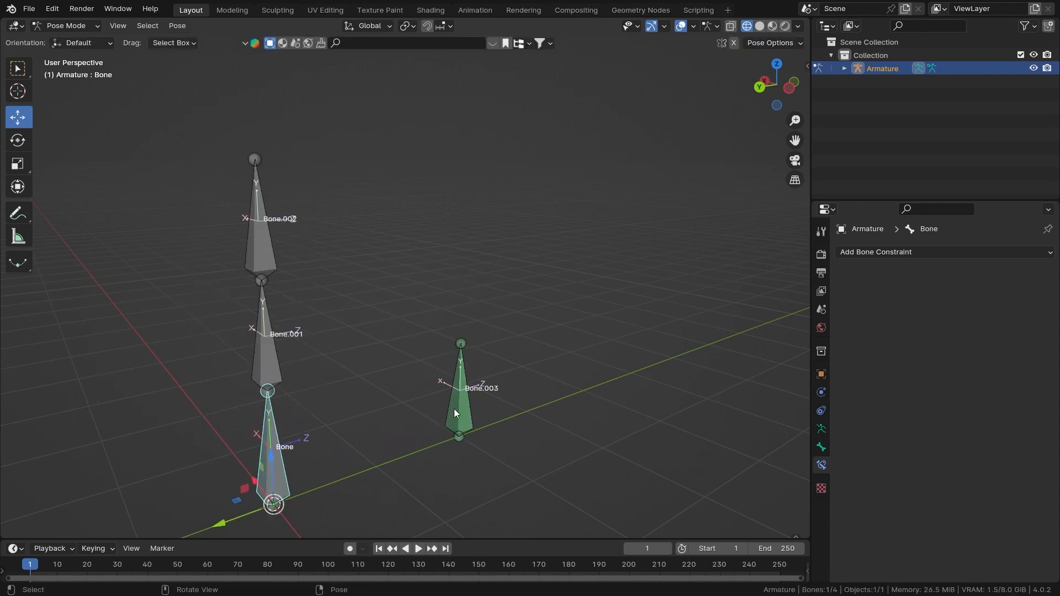
click(262, 237)
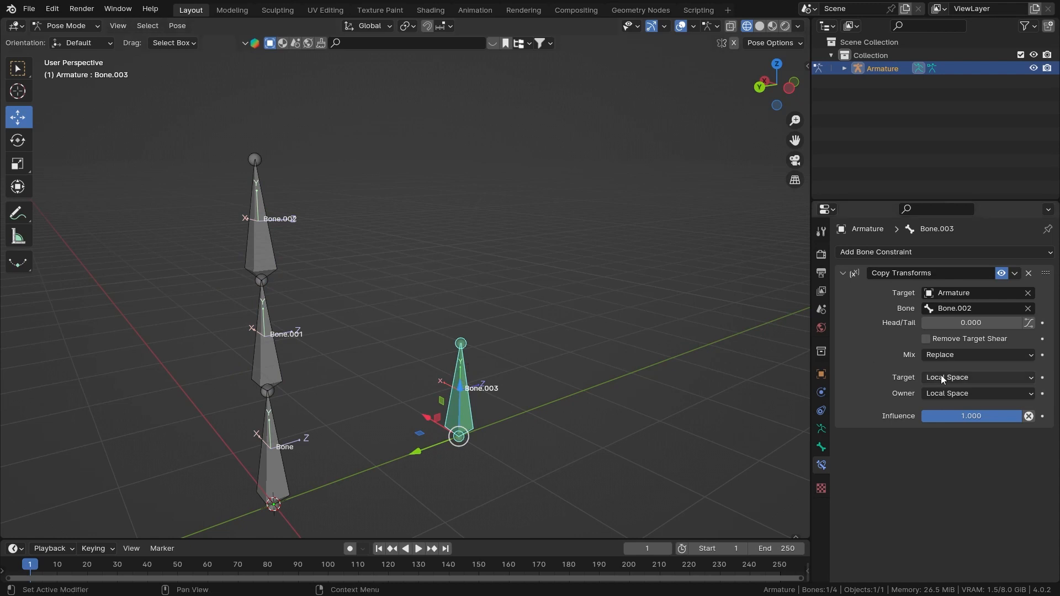
Set the constraint's target space to Local With Parent, leaving owner in Local Space
click(976, 377)
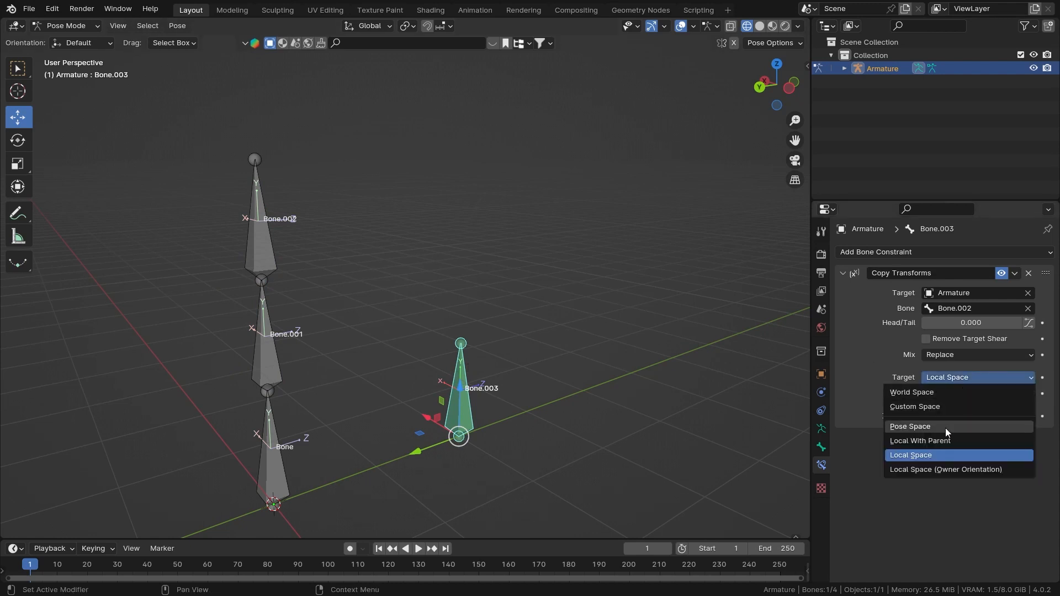
click(920, 441)
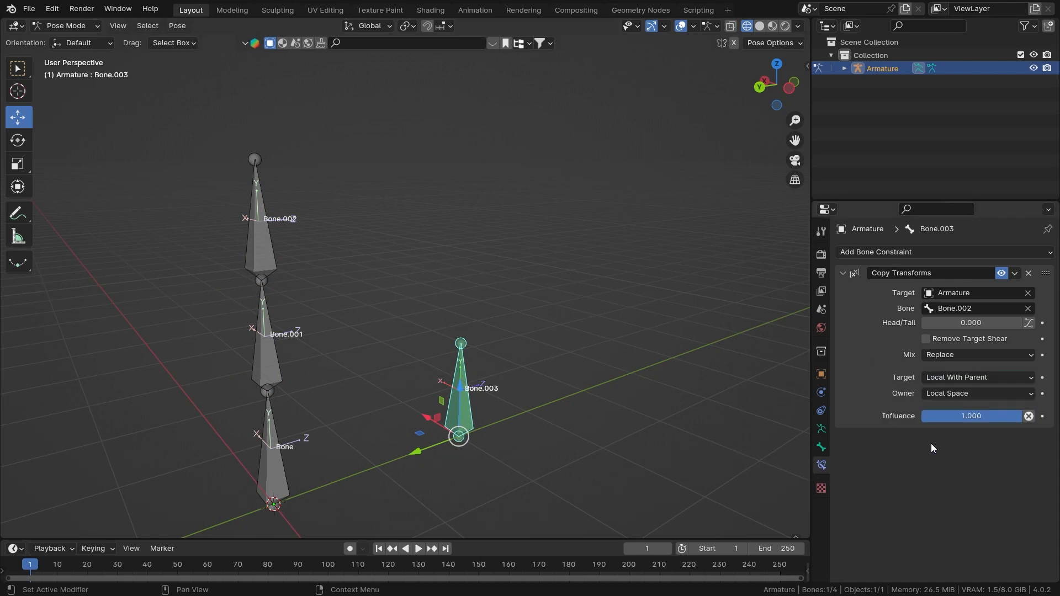
mouse_move(241, 220)
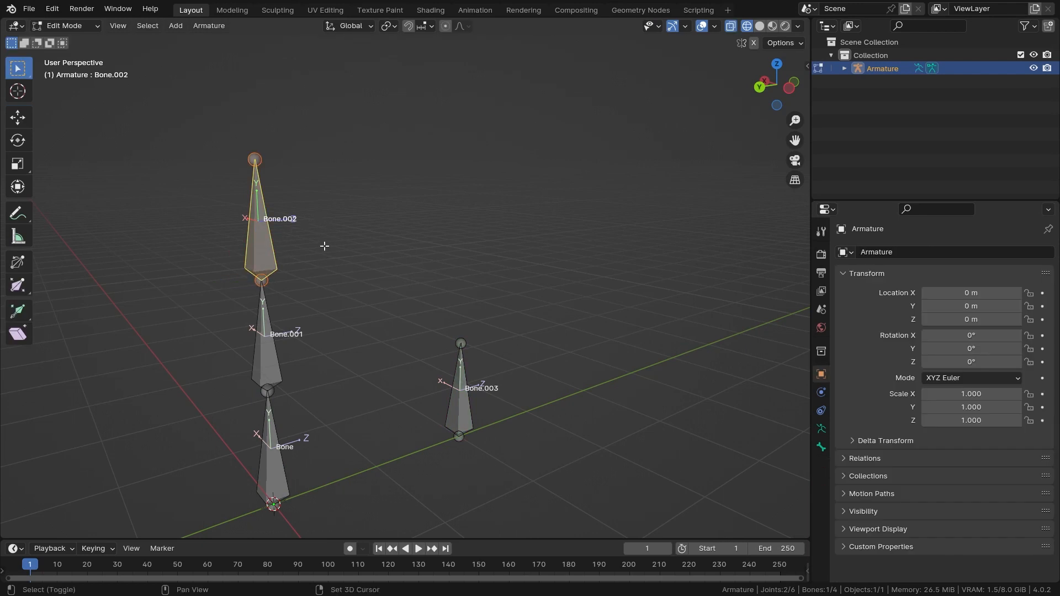
Duplicate Bone.002 into Bone.004, inspect it, then remove it and return to Pose Mode
key(shift+d)
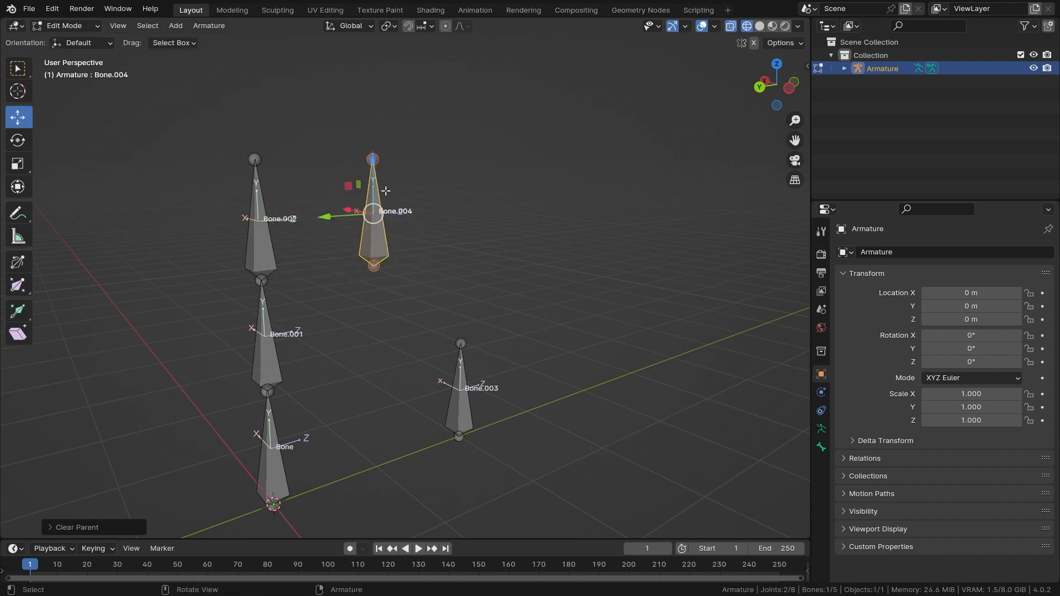
click(66, 25)
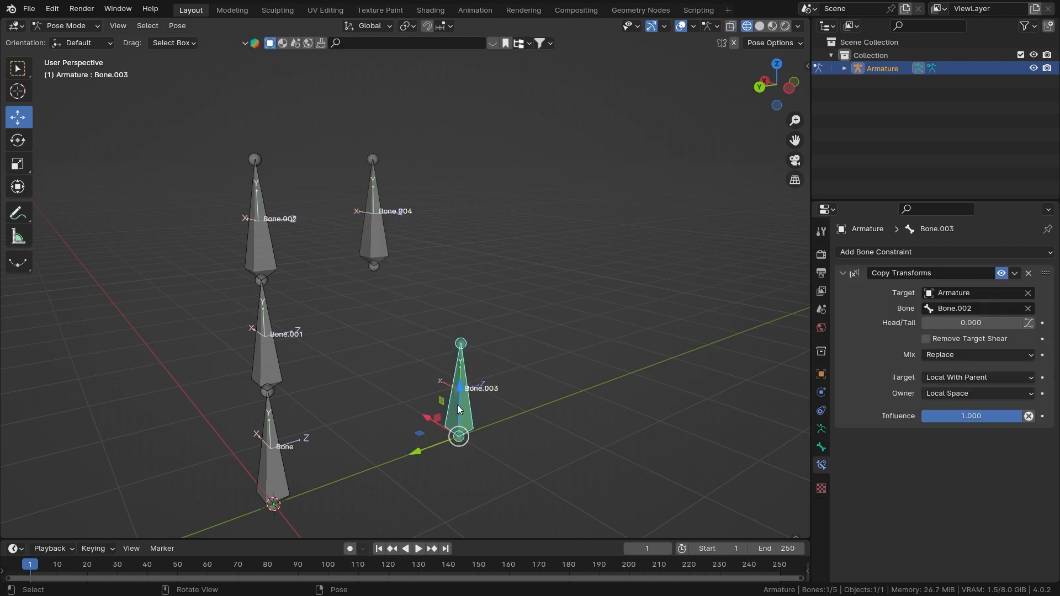
click(974, 307)
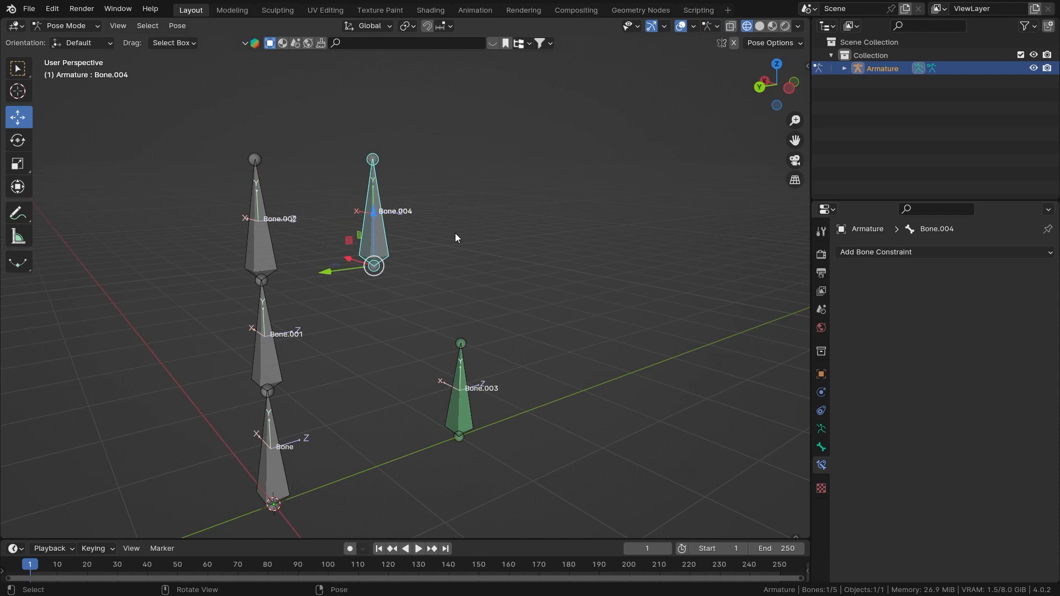
mouse_move(492, 204)
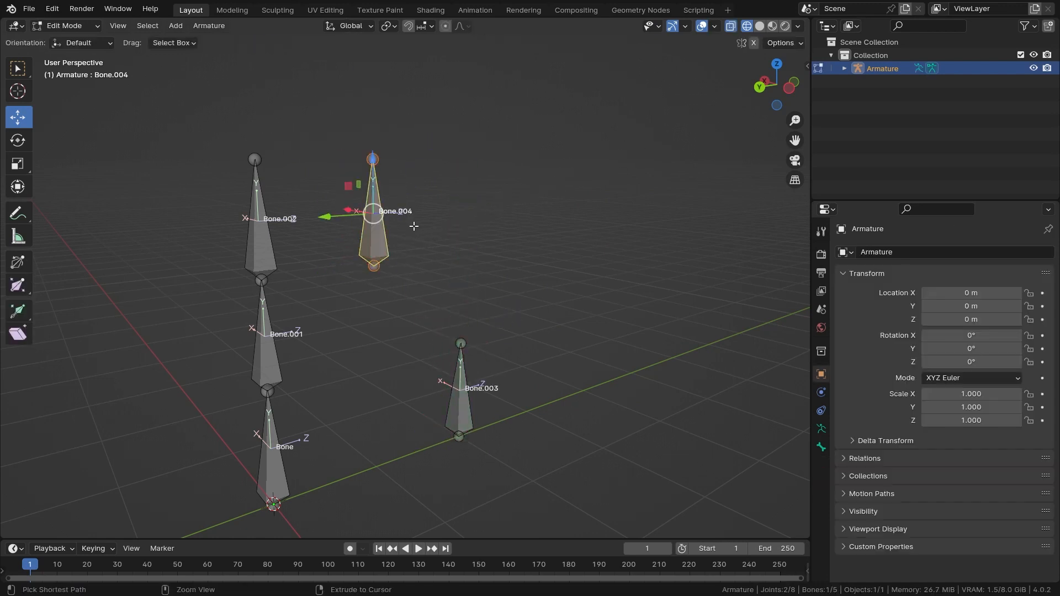
click(67, 26)
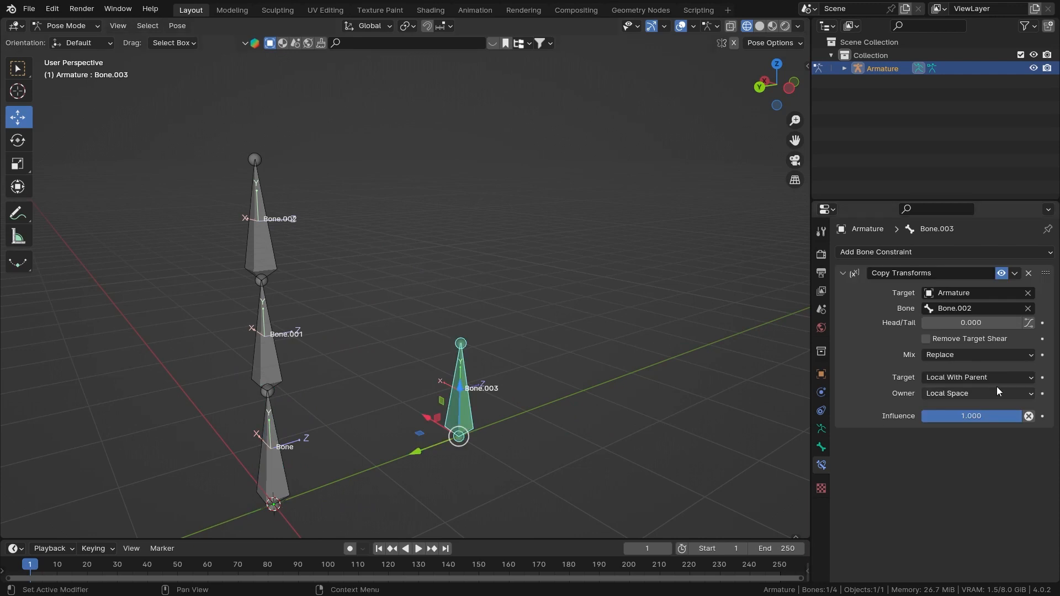
mouse_move(967, 330)
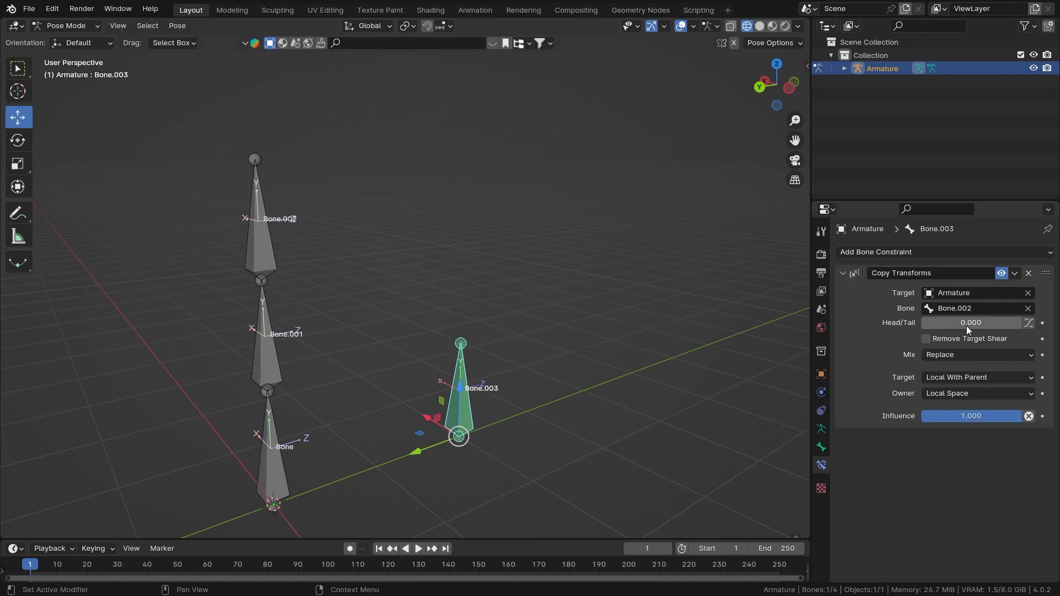
mouse_move(973, 334)
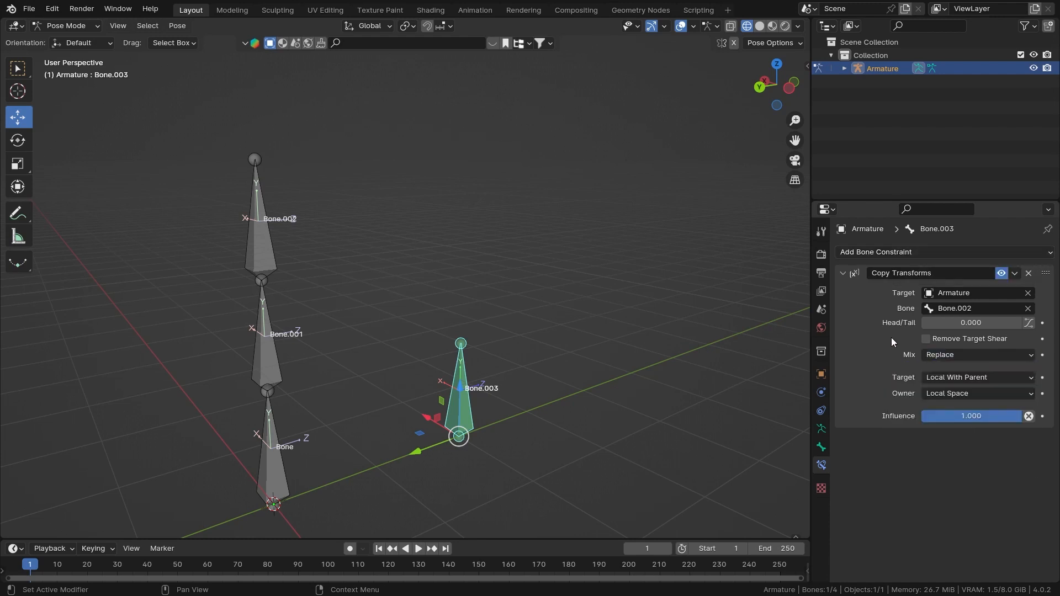
click(976, 355)
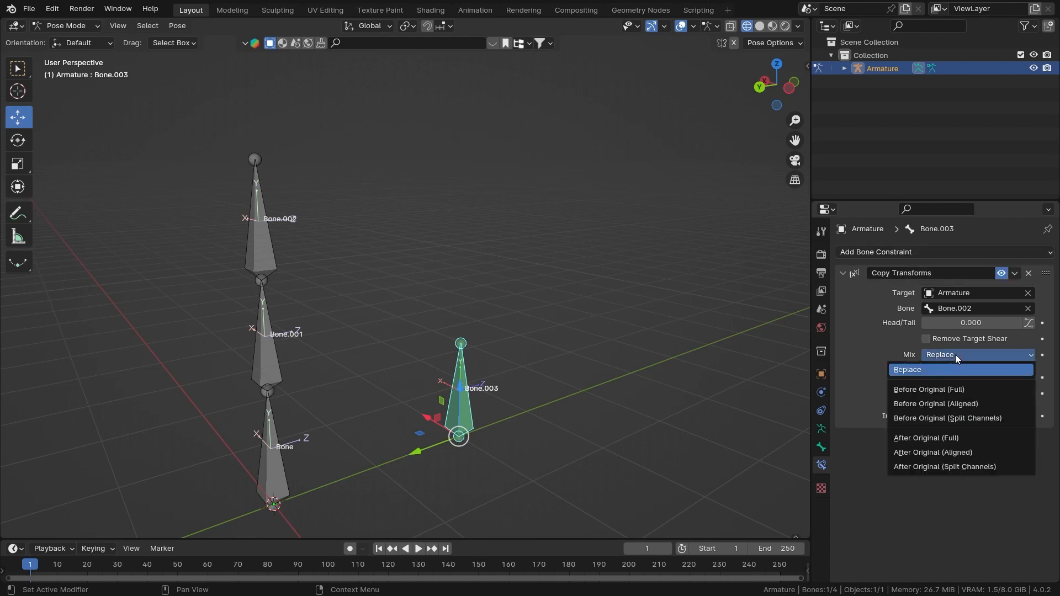
mouse_move(956, 401)
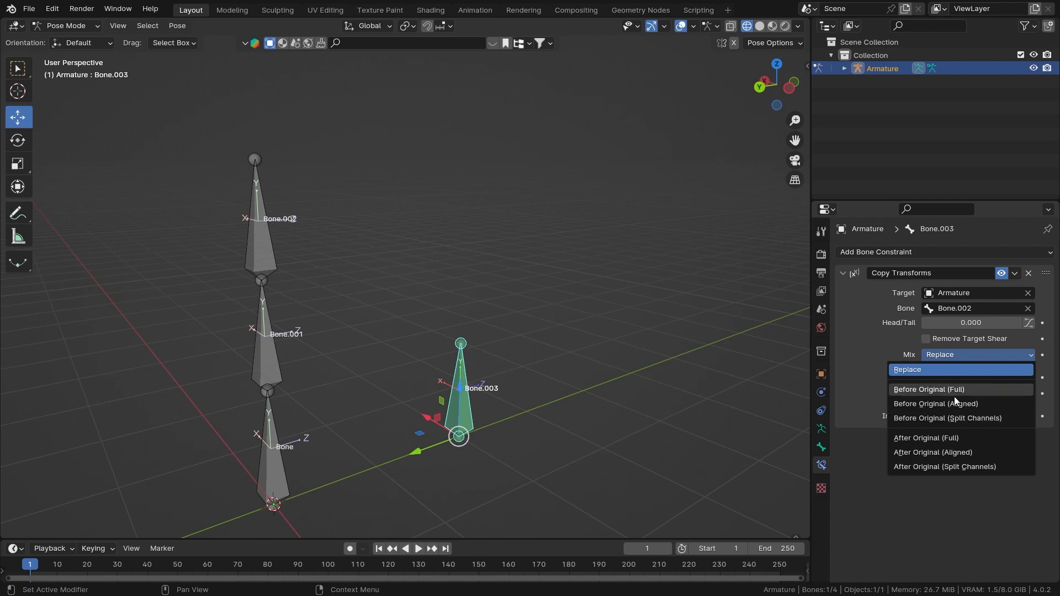
click(908, 370)
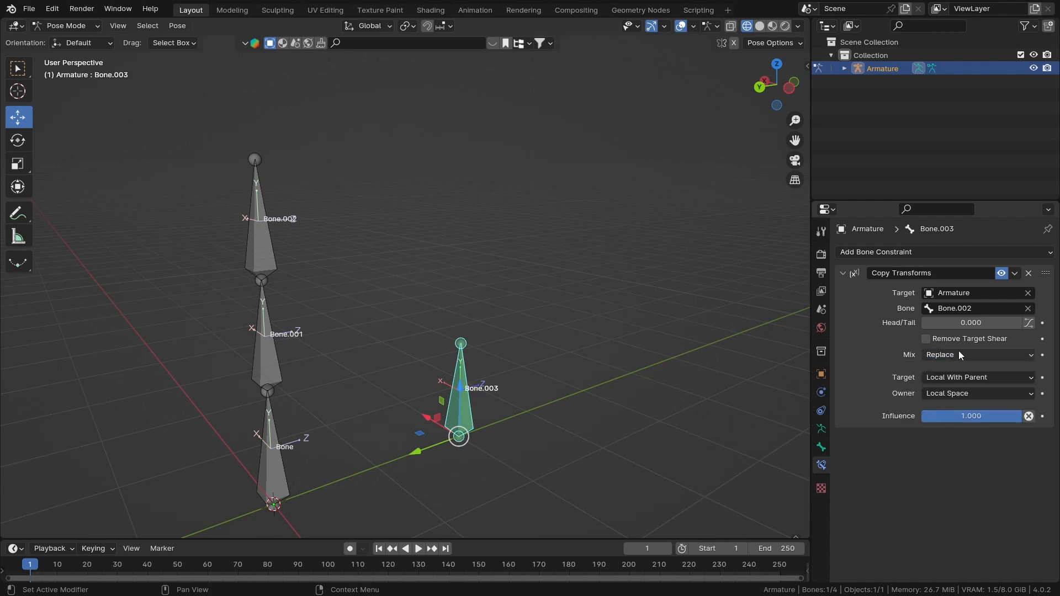
mouse_move(966, 354)
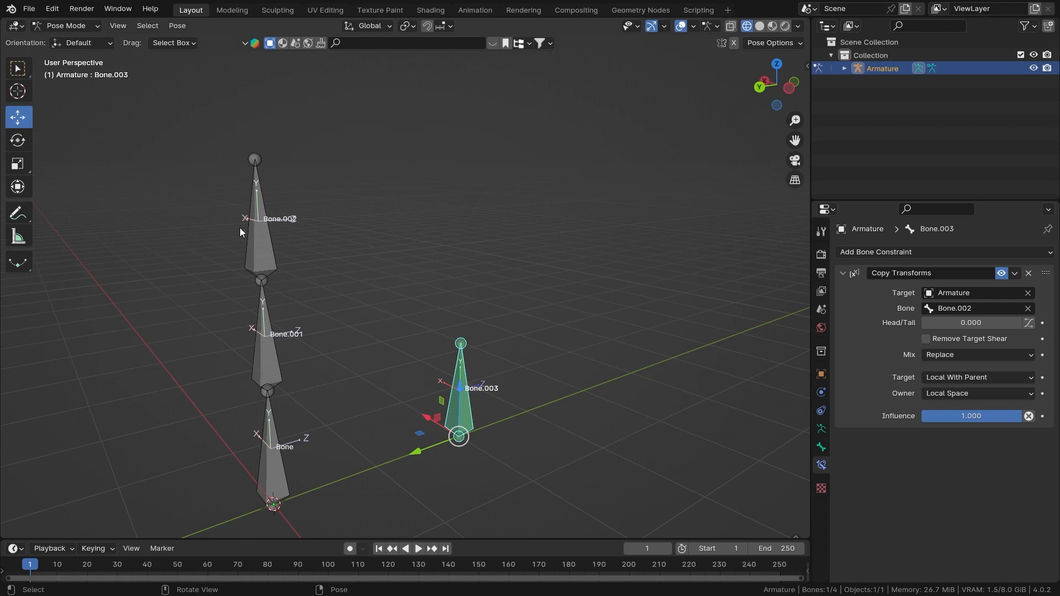
mouse_move(770, 330)
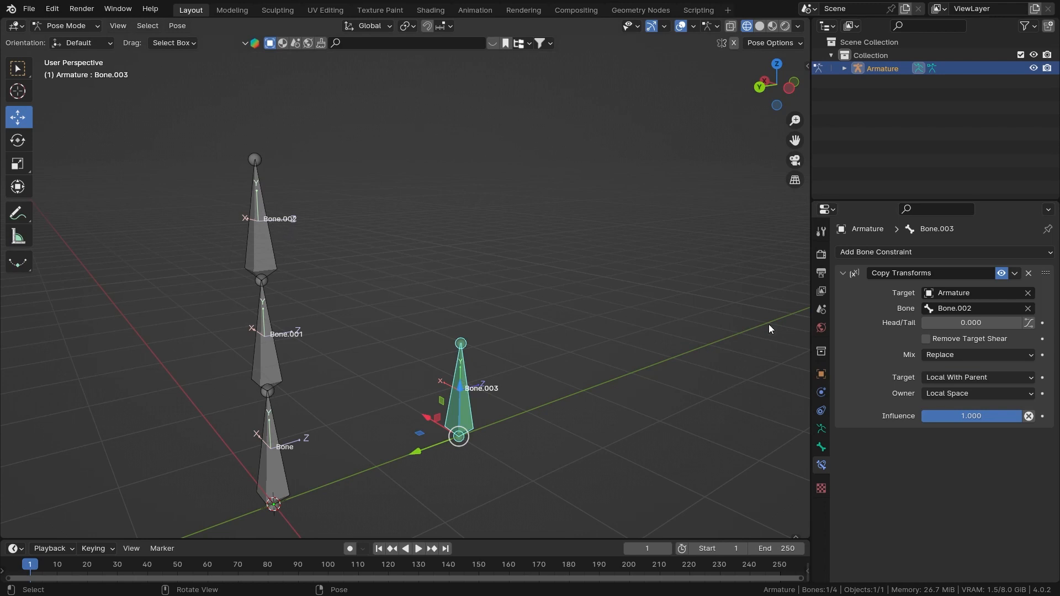
mouse_move(421, 397)
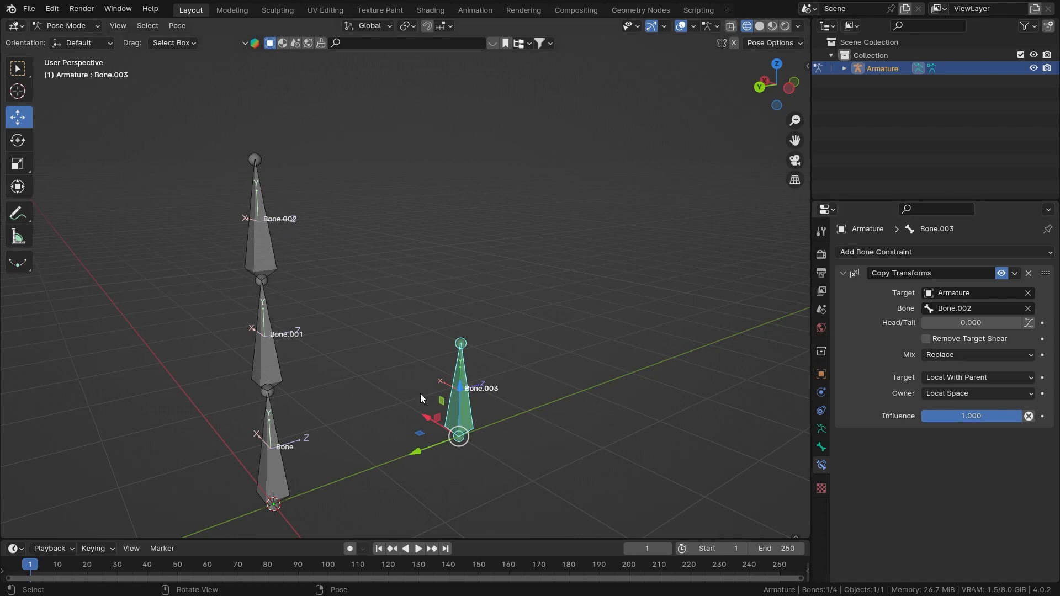
mouse_move(262, 249)
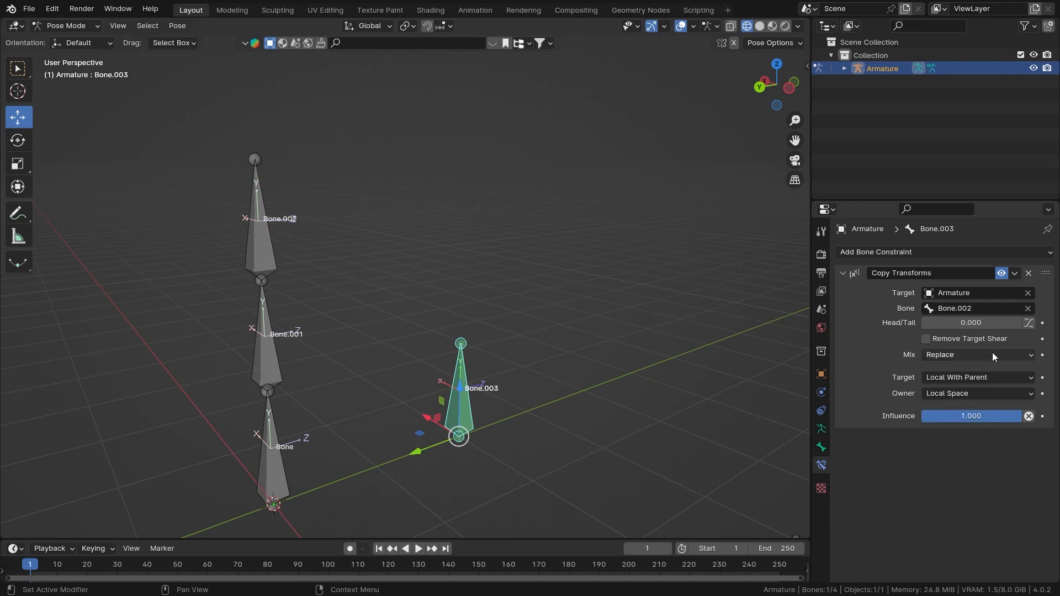
mouse_move(1014, 420)
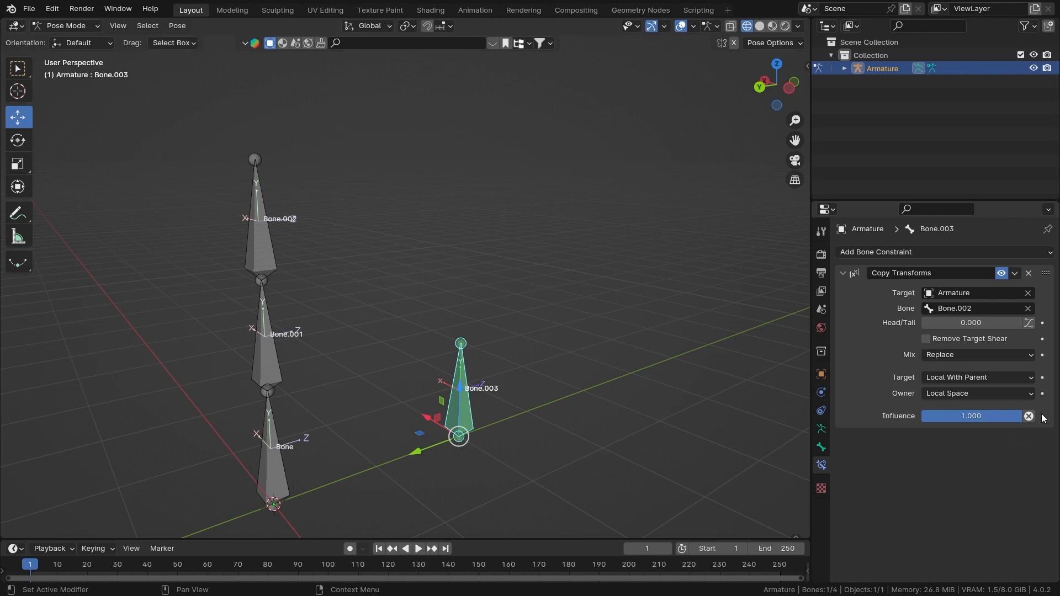
mouse_move(435, 296)
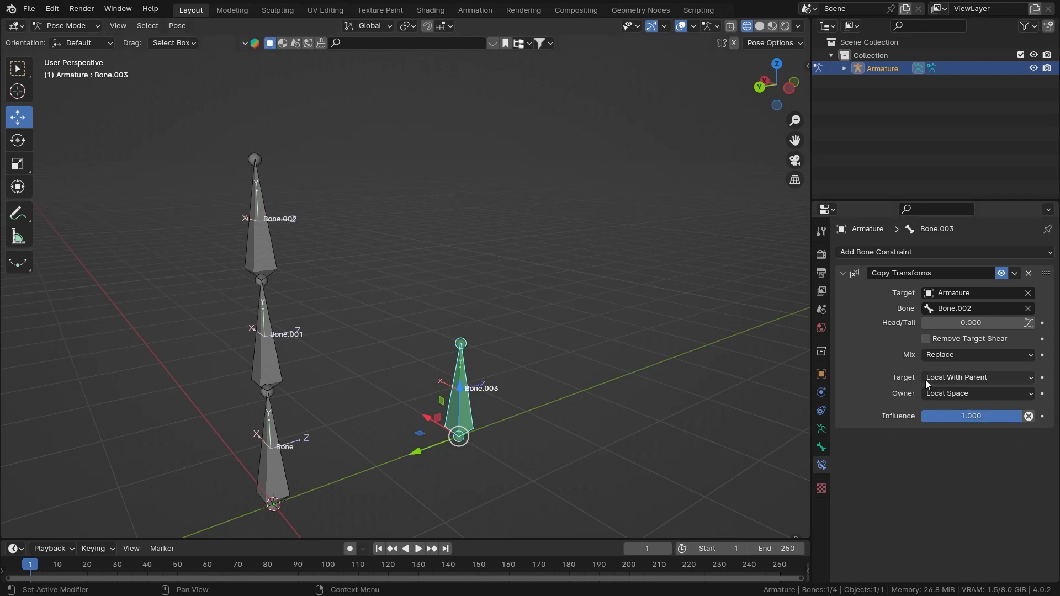
mouse_move(969, 384)
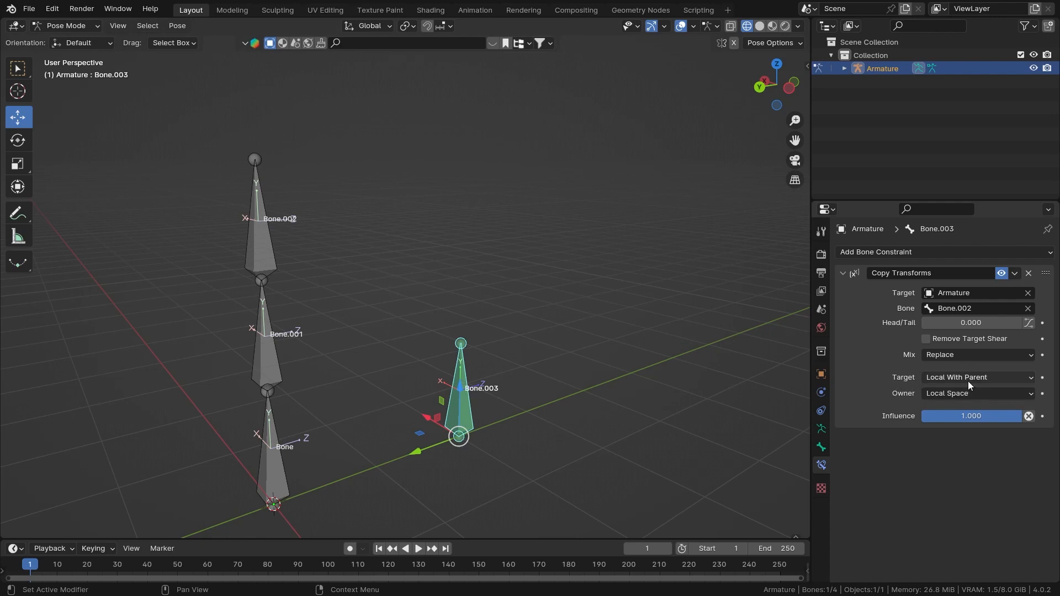
mouse_move(472, 302)
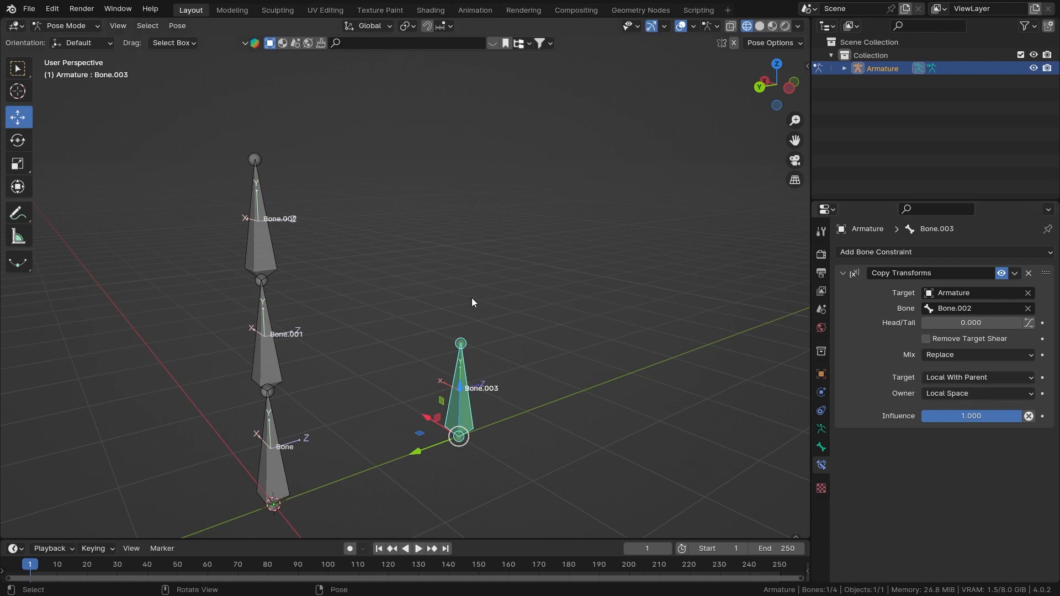